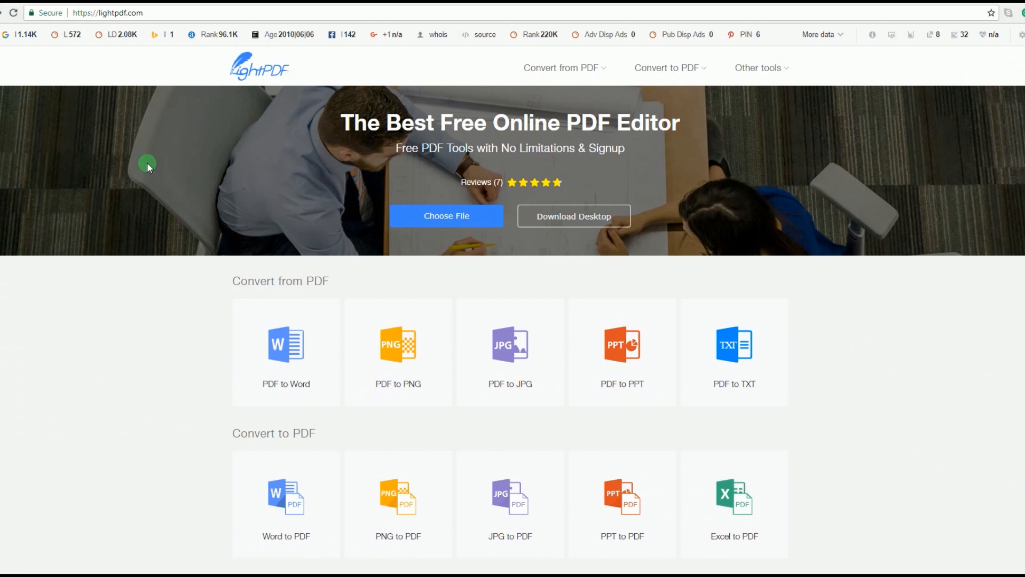
pyautogui.moveTo(195, 179)
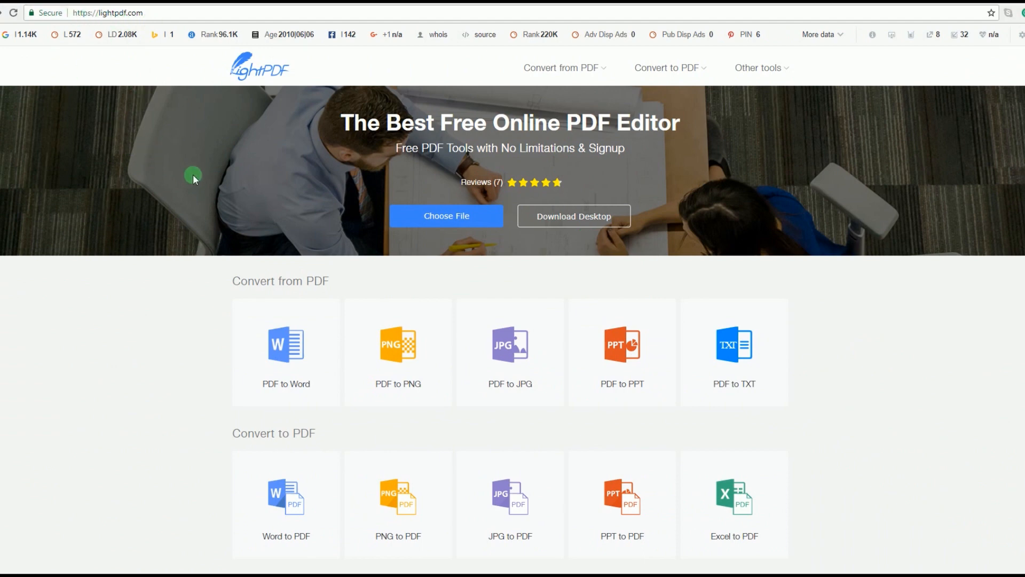
# Convert the PDF to Word and save sample 0.3.1.doc to the desktop
pyautogui.scroll(-3)
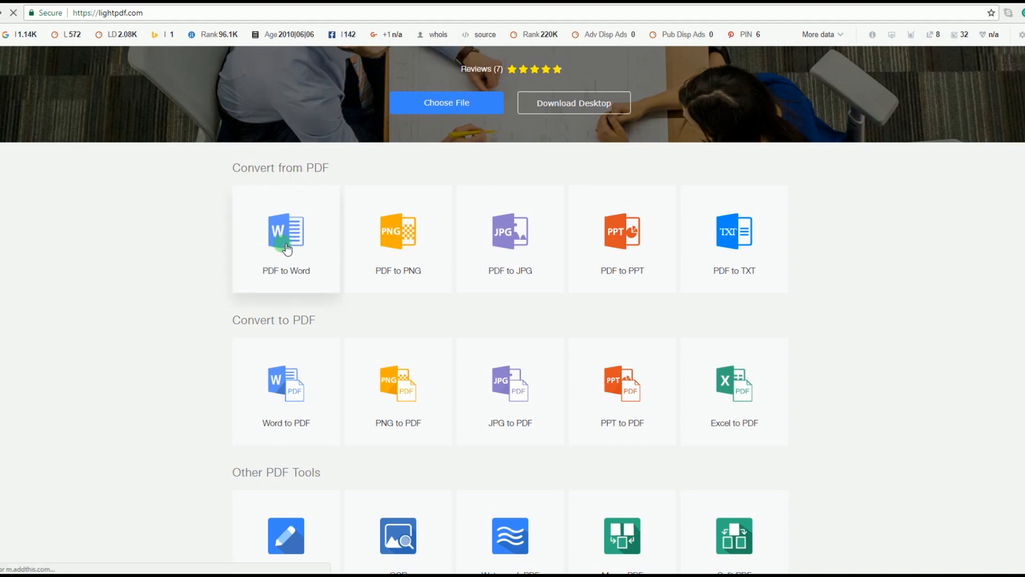
pyautogui.click(285, 238)
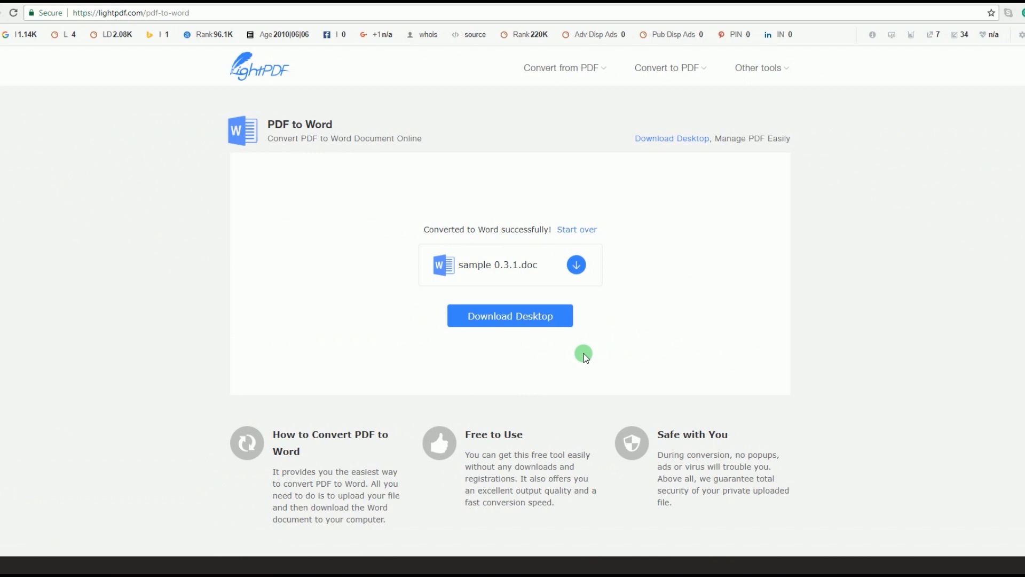
pyautogui.click(576, 265)
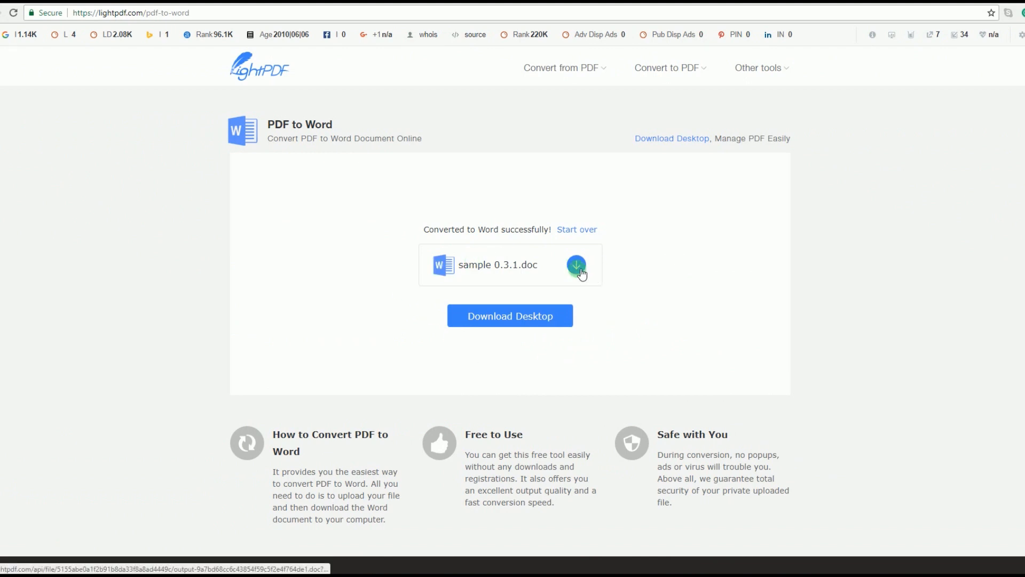
pyautogui.click(577, 265)
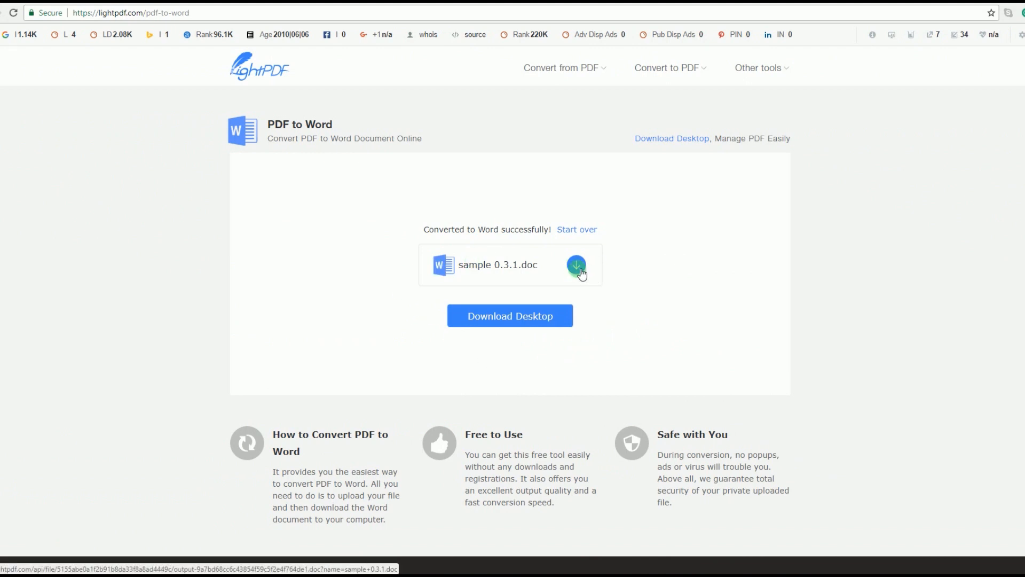
pyautogui.click(576, 265)
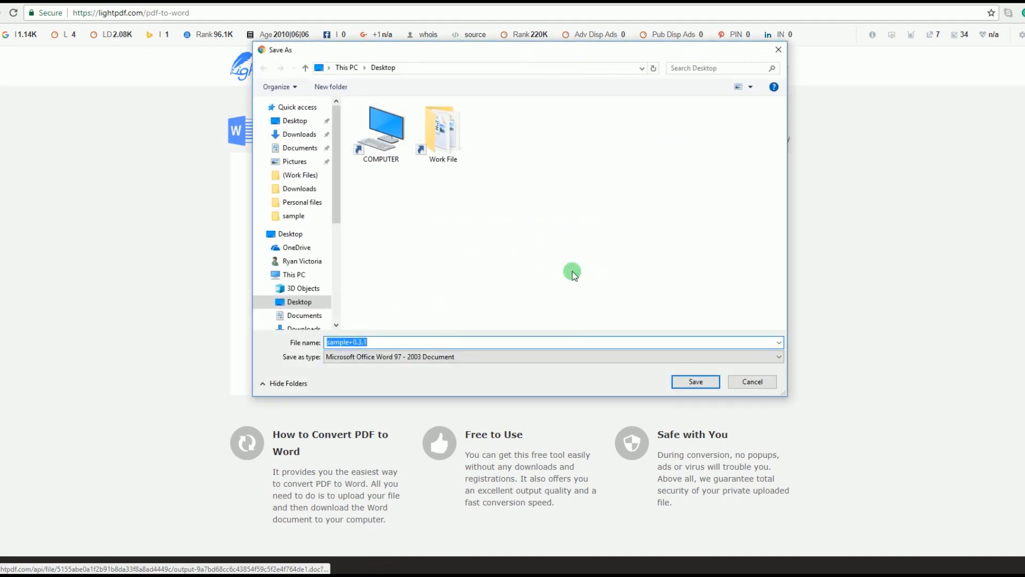
pyautogui.click(696, 381)
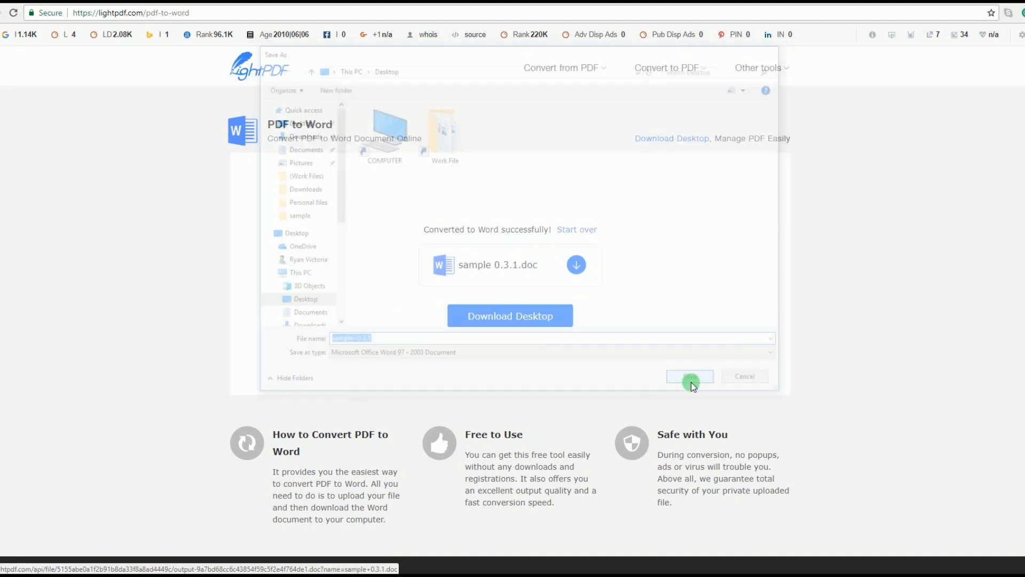
pyautogui.click(689, 376)
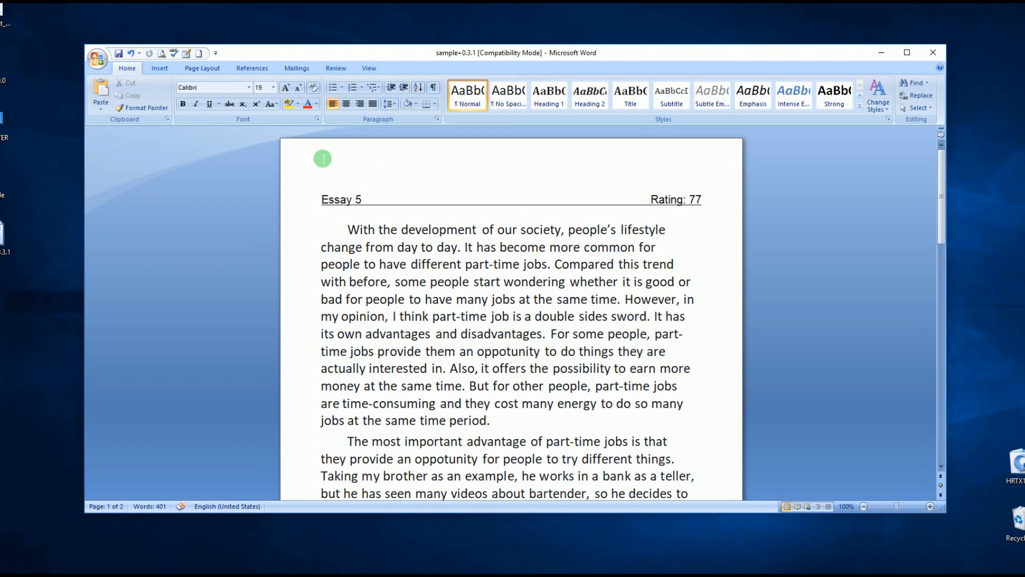
# Set the page color to light blue via Page Layout and save the document
pyautogui.click(202, 68)
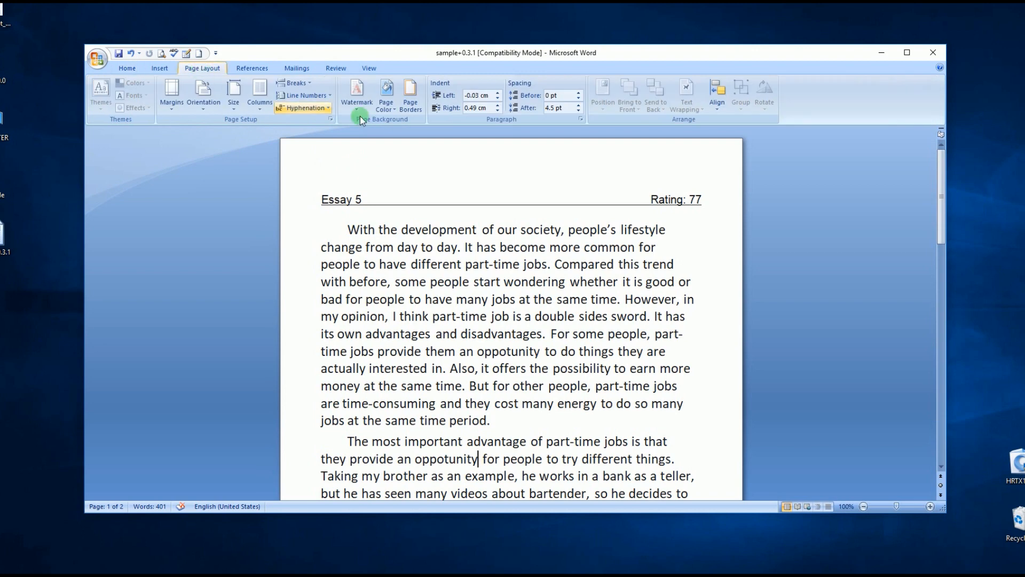
pyautogui.click(386, 95)
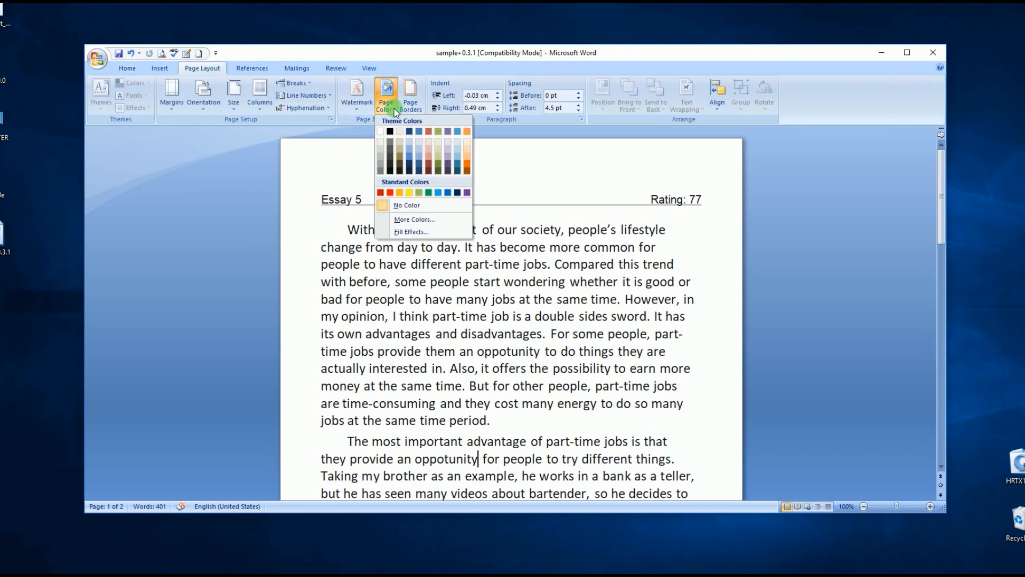
pyautogui.click(431, 140)
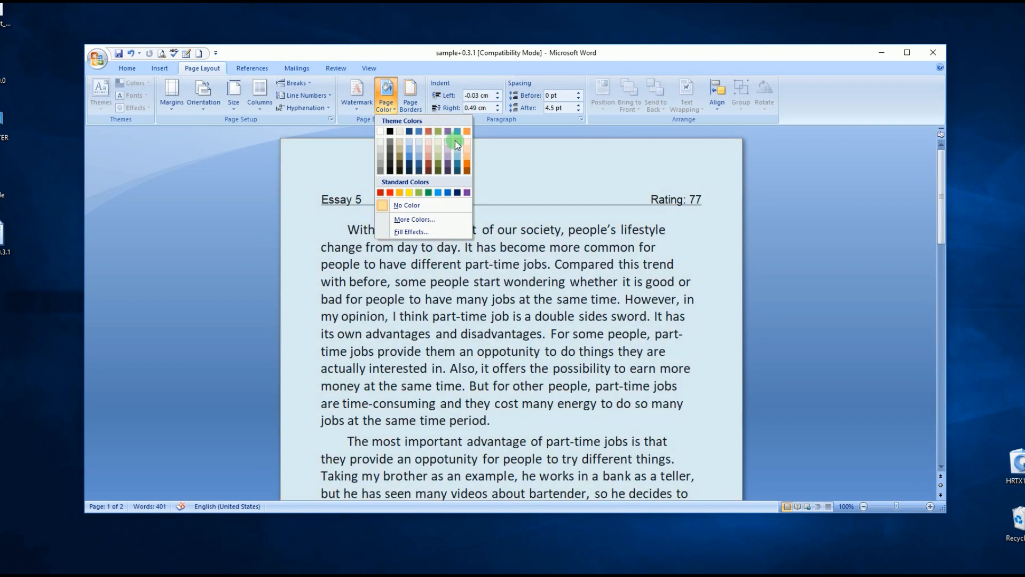
pyautogui.moveTo(457, 144)
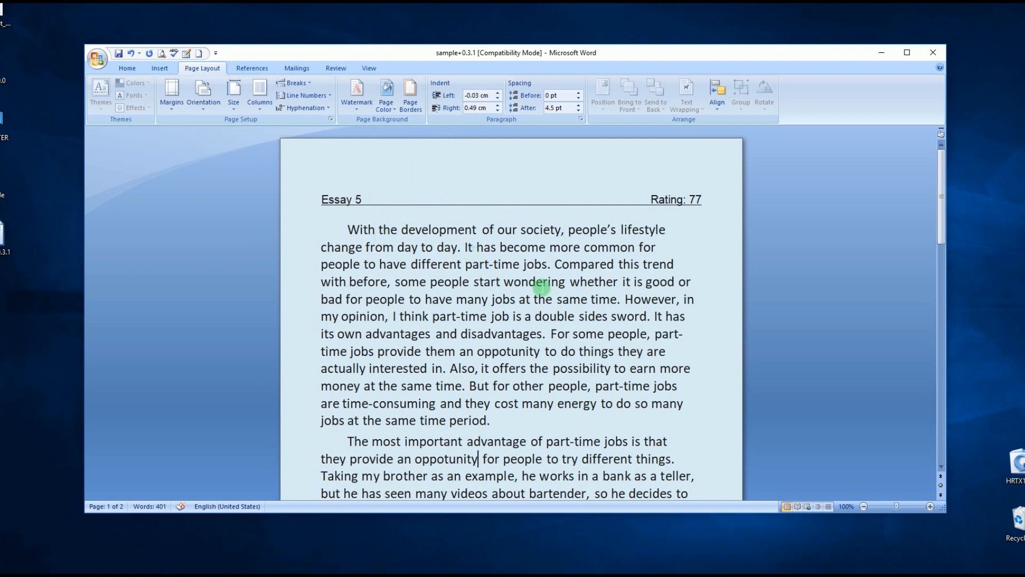
pyautogui.click(128, 54)
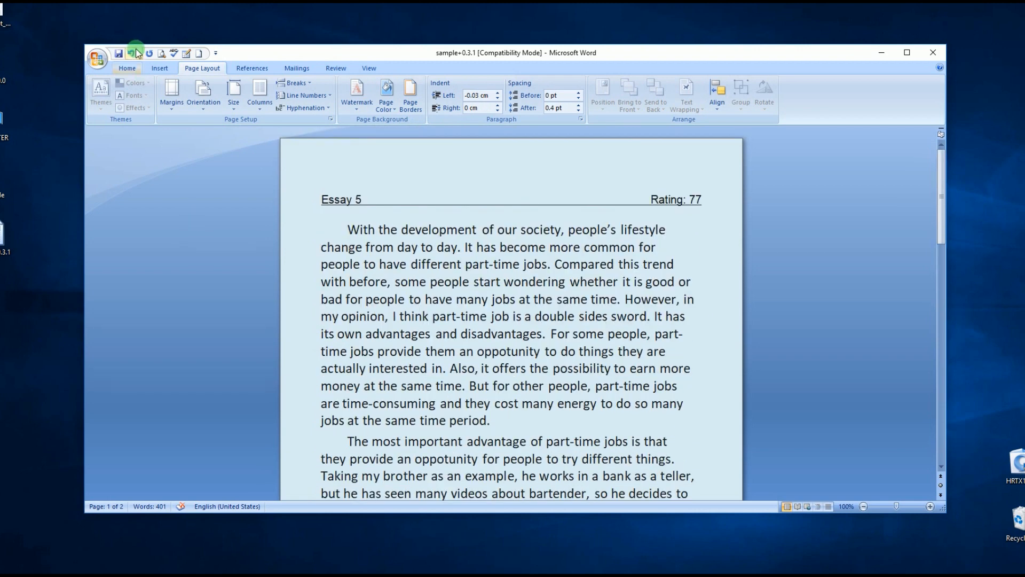
pyautogui.click(117, 53)
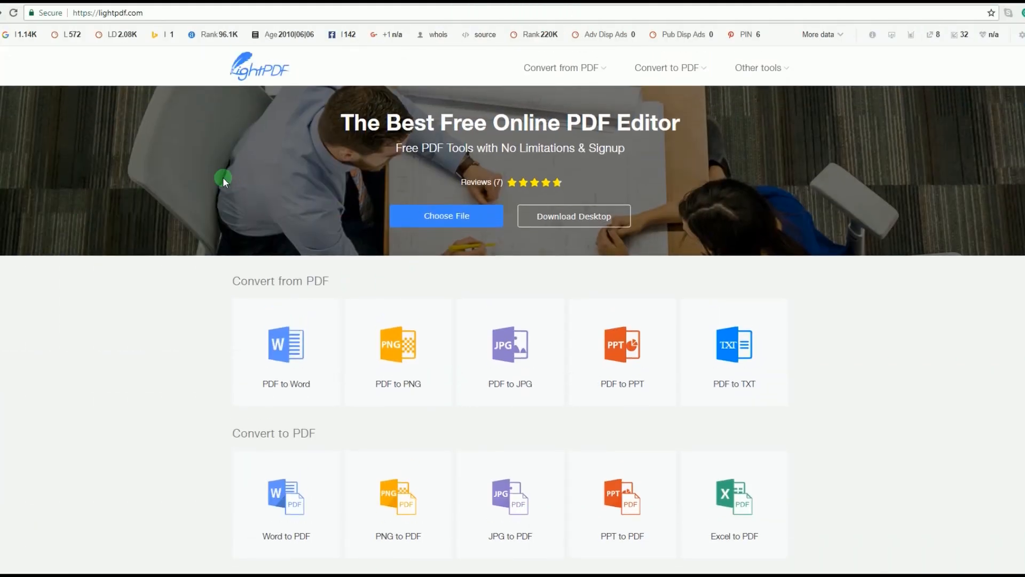
# Upload sample+0.3.1 from the Desktop to LightPDF's Word to PDF converter
pyautogui.scroll(-3)
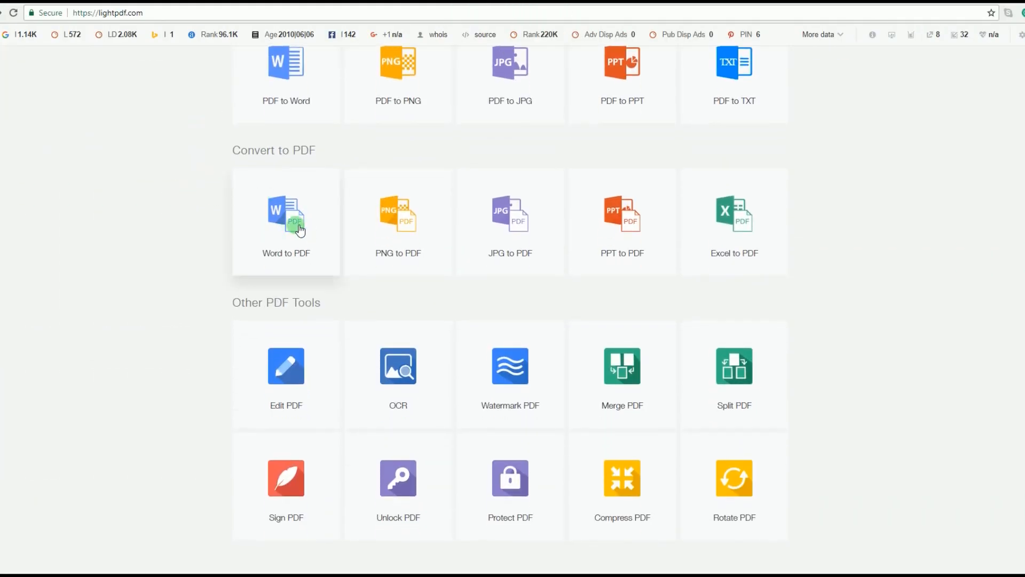
pyautogui.click(286, 220)
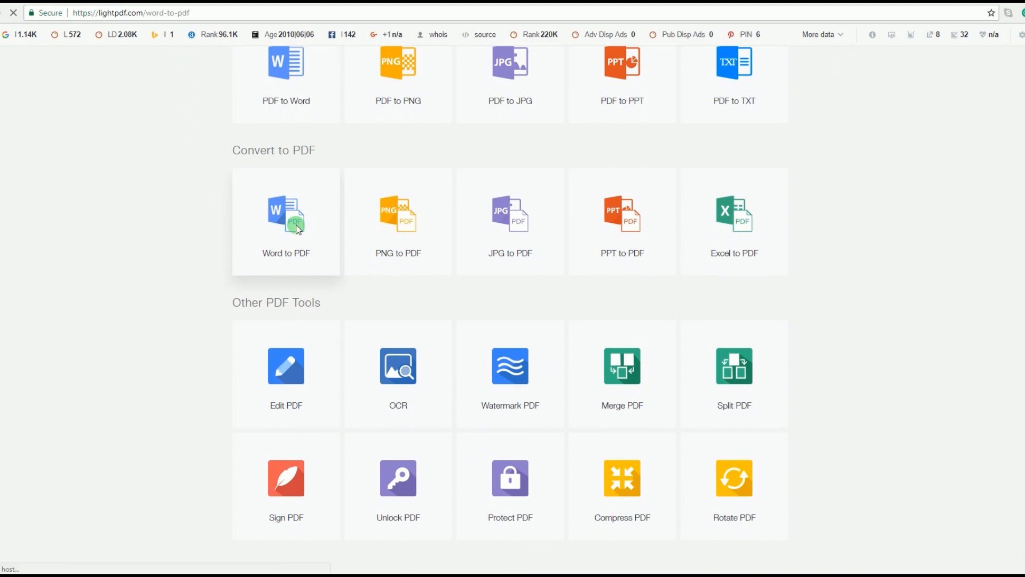
pyautogui.click(286, 220)
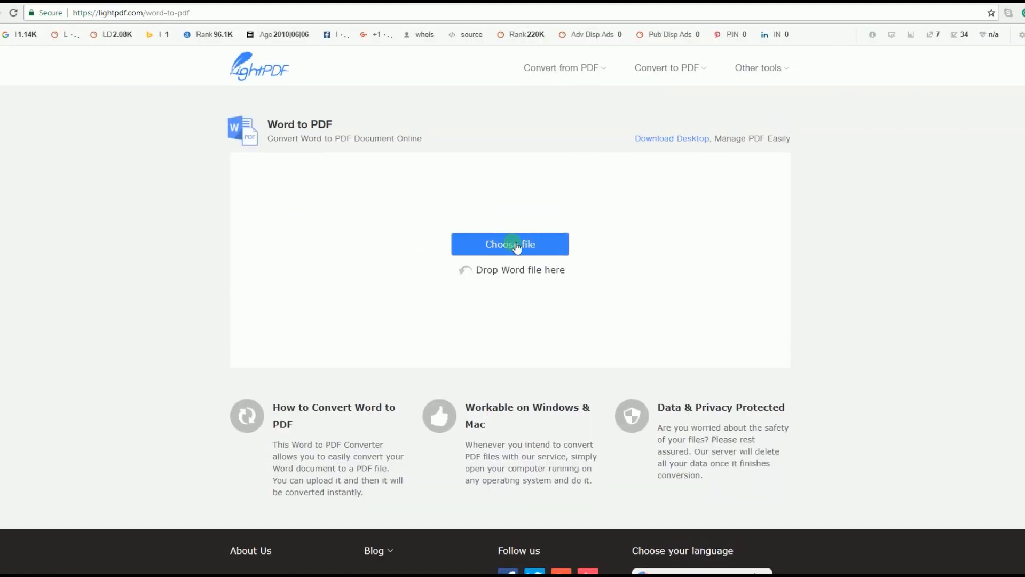
pyautogui.click(509, 244)
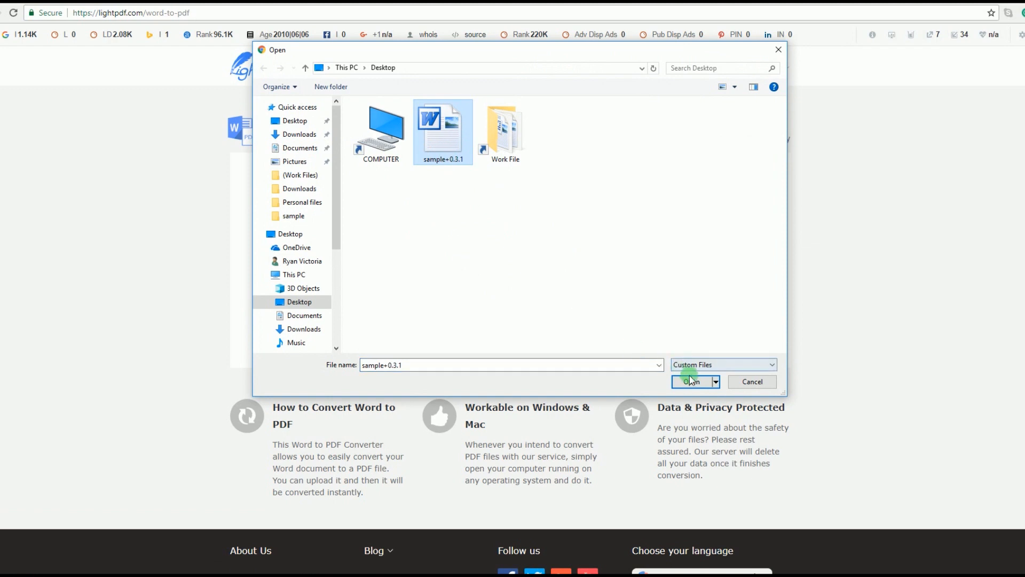
pyautogui.click(691, 382)
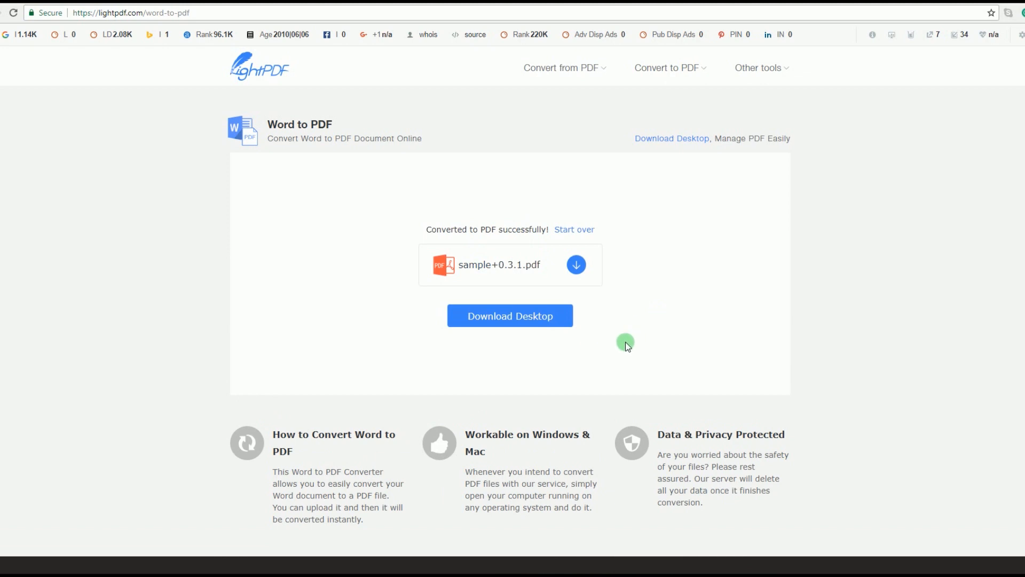
# Save the converted PDF to the desktop as 'sample+0.3.1-color change'
pyautogui.click(575, 264)
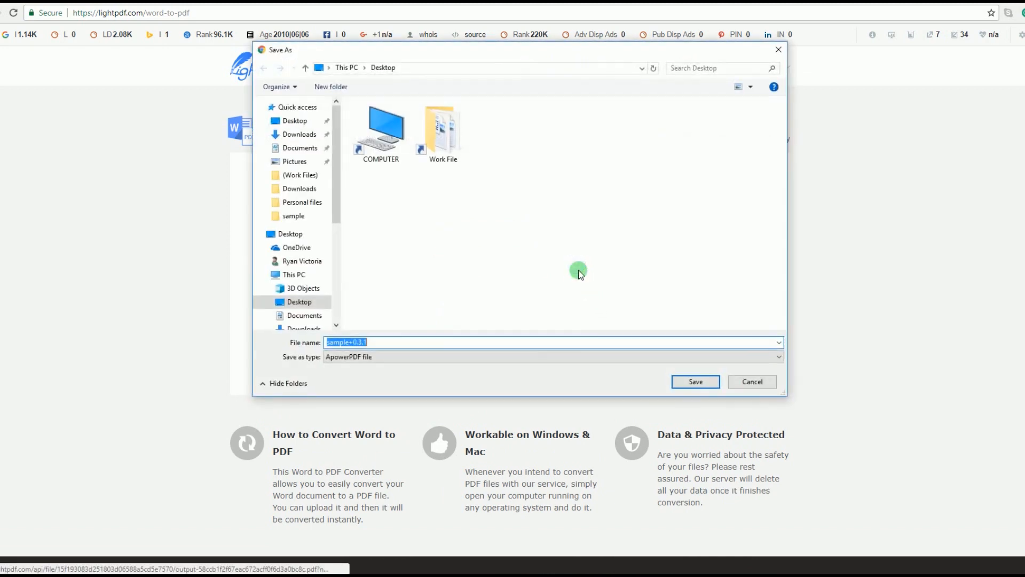
pyautogui.click(393, 342)
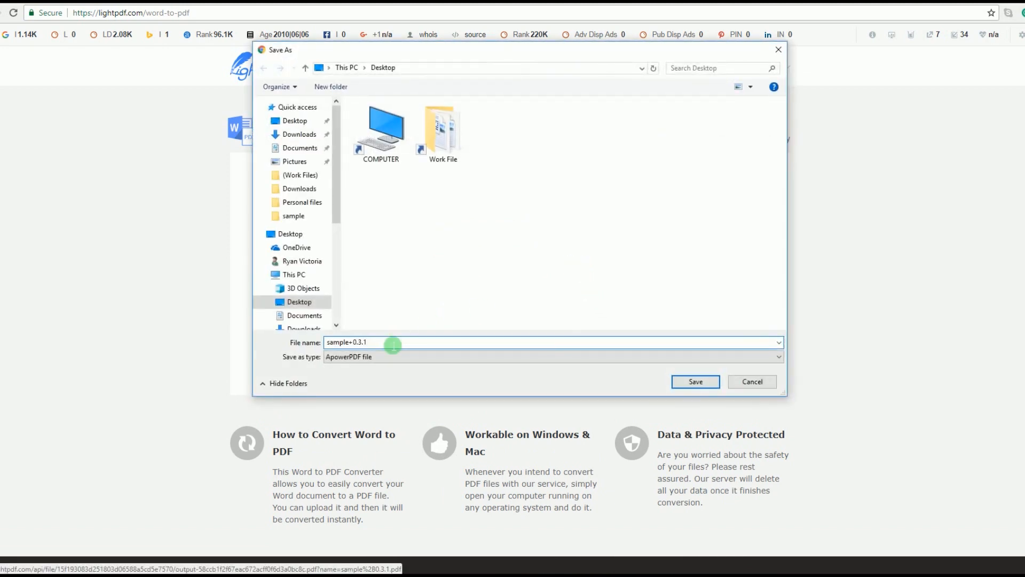
pyautogui.write('-')
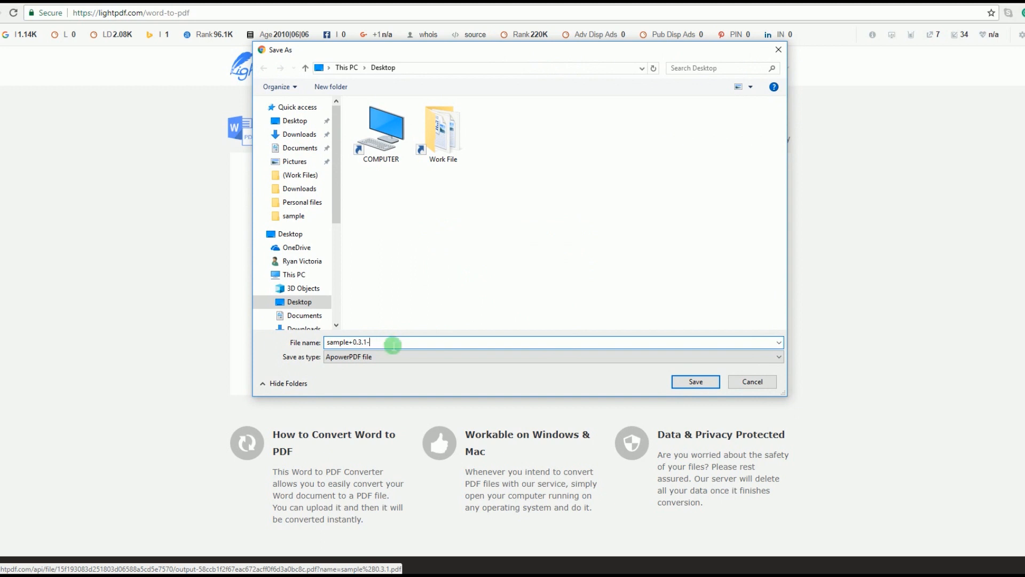
pyautogui.write('-color change')
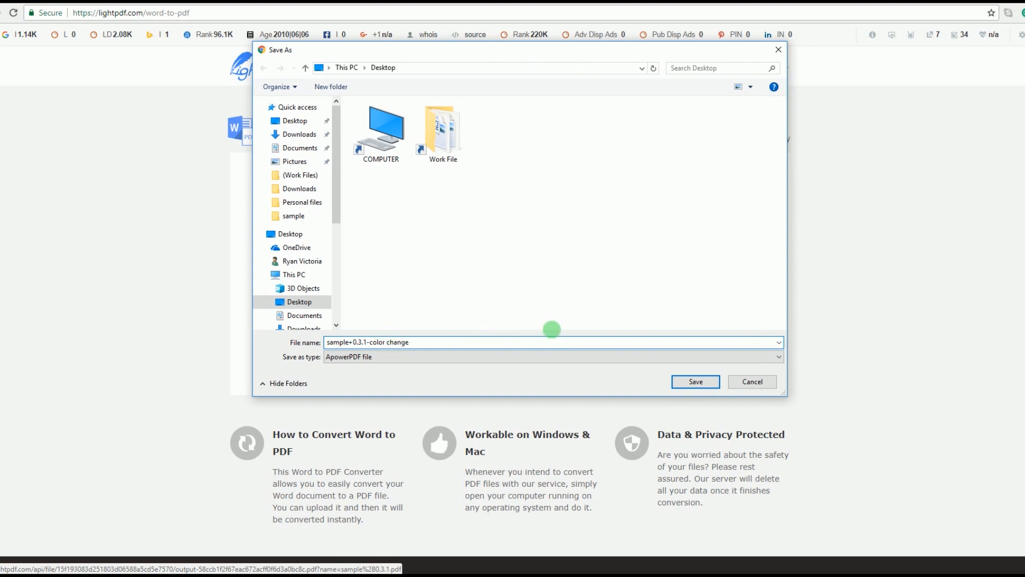
pyautogui.click(695, 381)
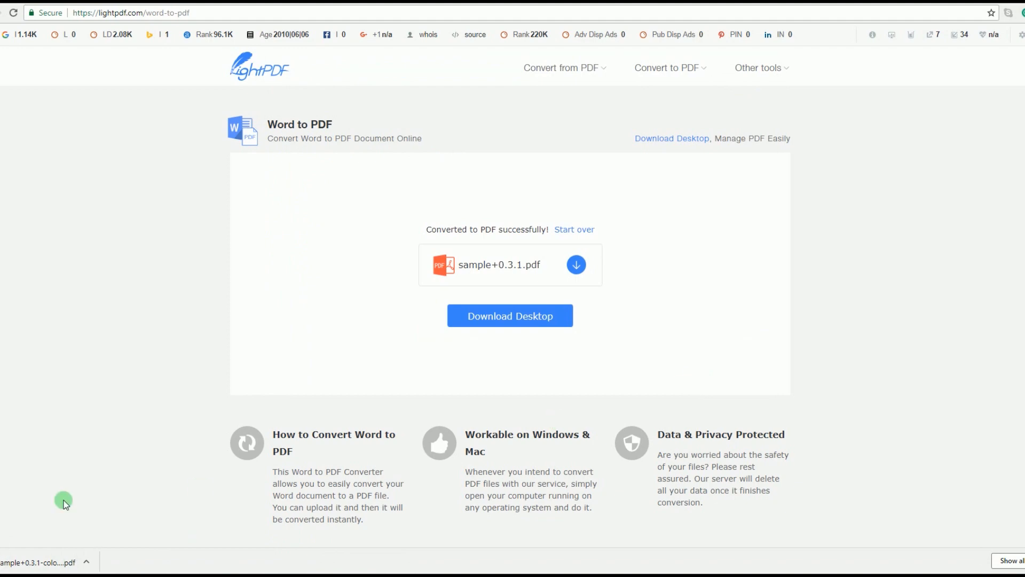
pyautogui.moveTo(67, 502)
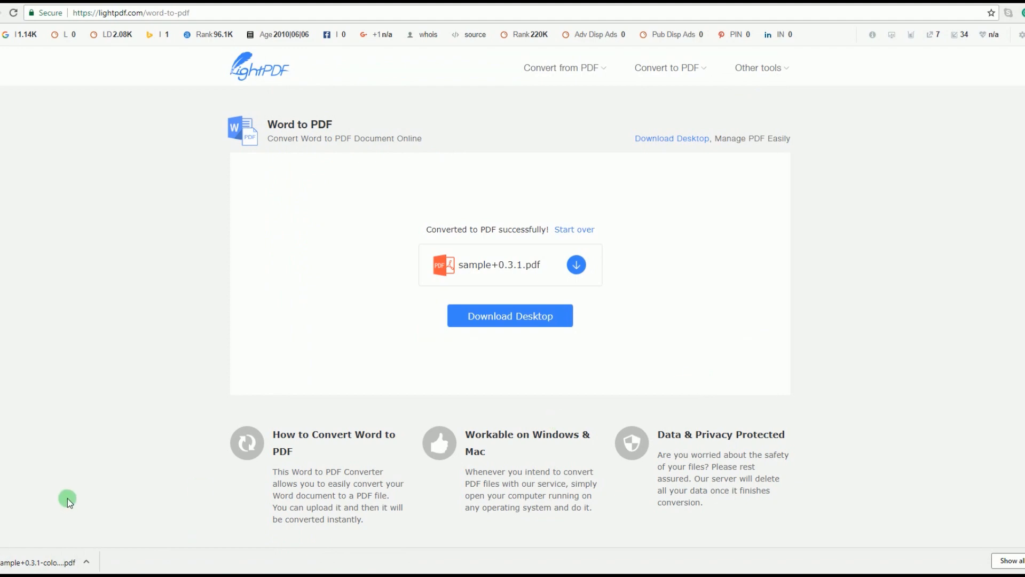